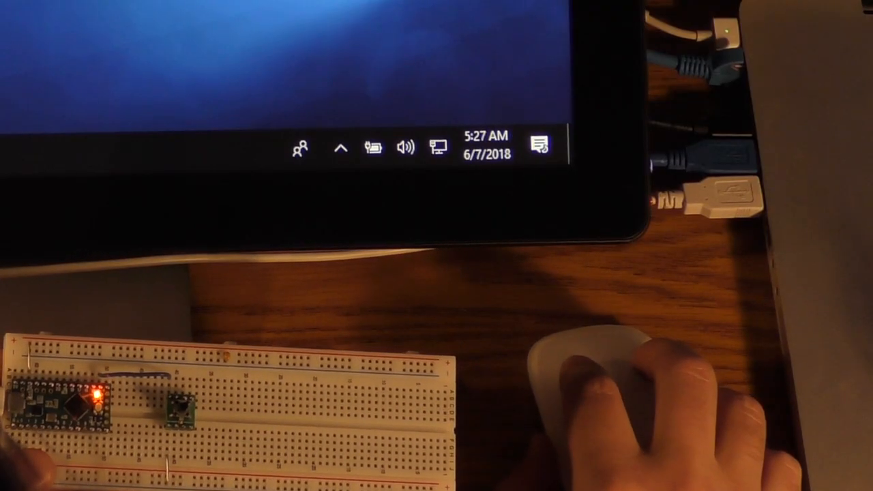
Load the Teensy USB_Touchscreen TenFingerCircle example from the File > Examples menu.
left_click(82, 34)
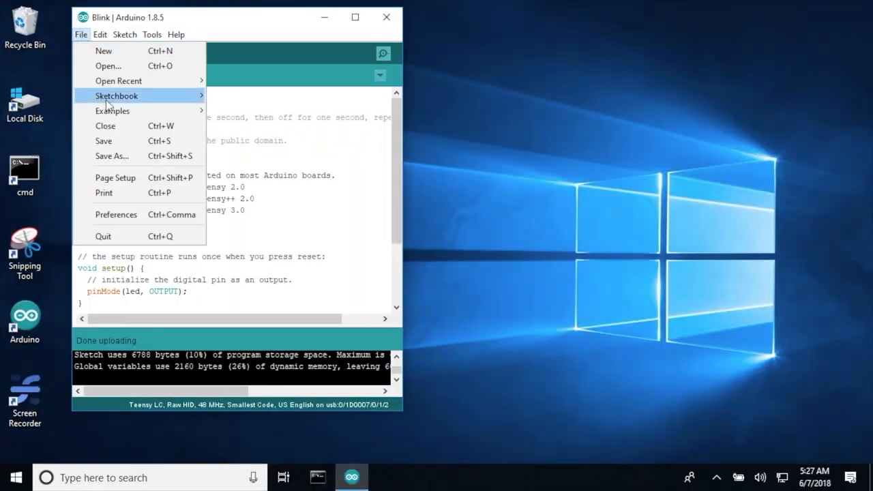
left_click(112, 110)
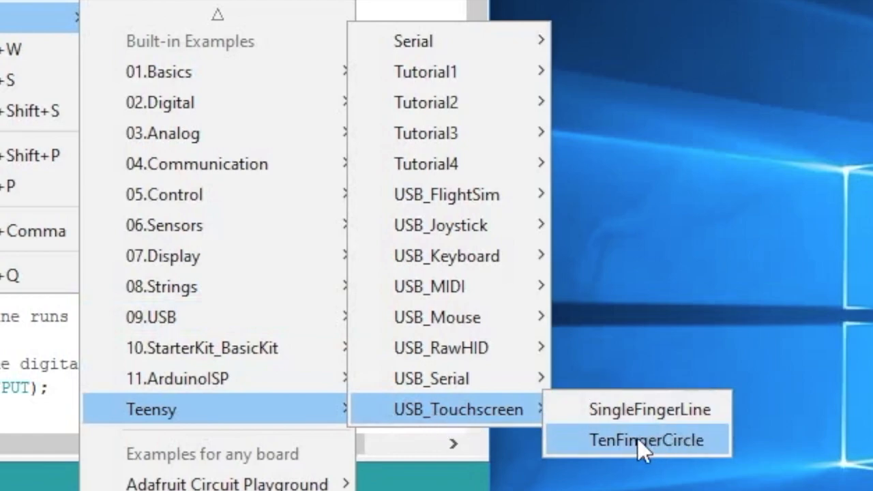
left_click(652, 440)
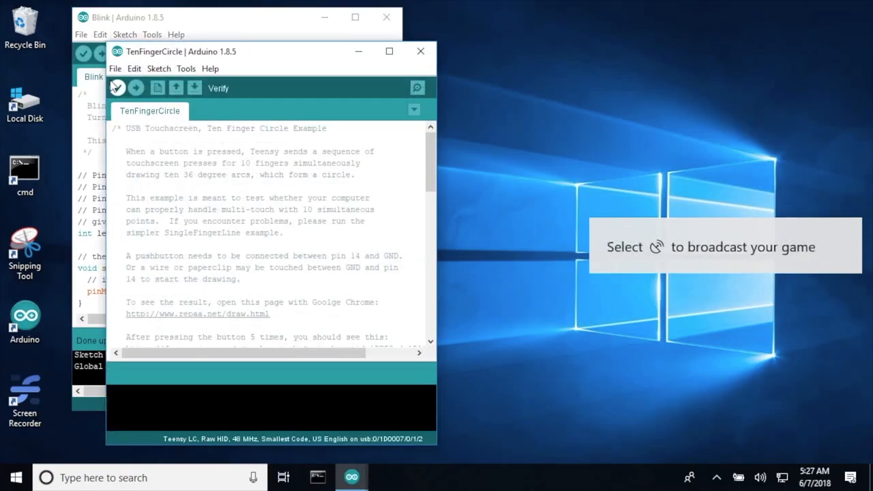
Choose Keyboard + Touch Screen as the Teensy USB type under Tools.
left_click(186, 68)
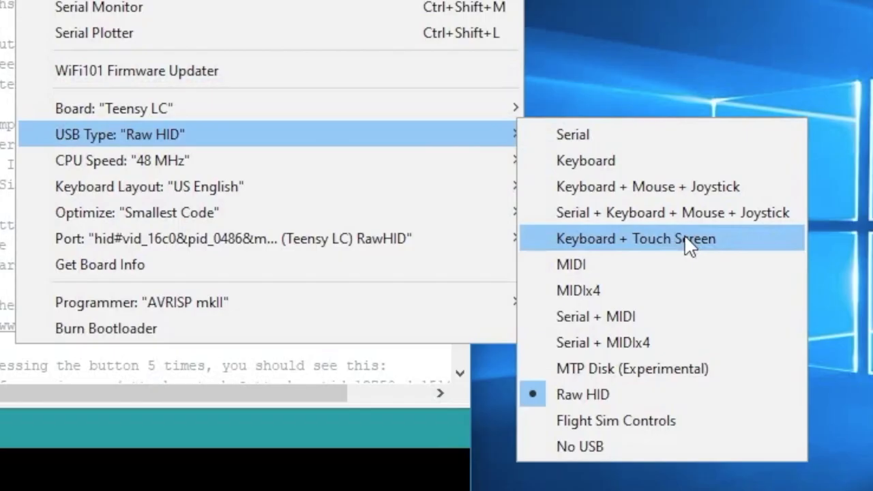
mouse_move(666, 251)
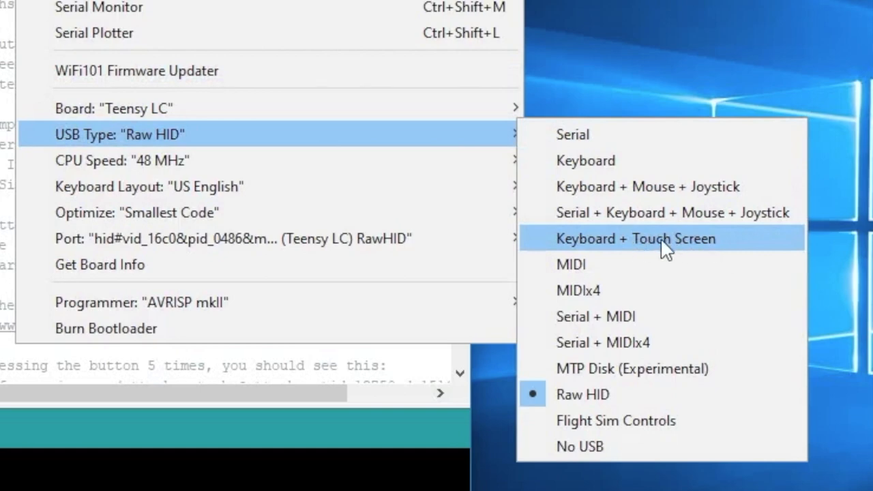
left_click(634, 239)
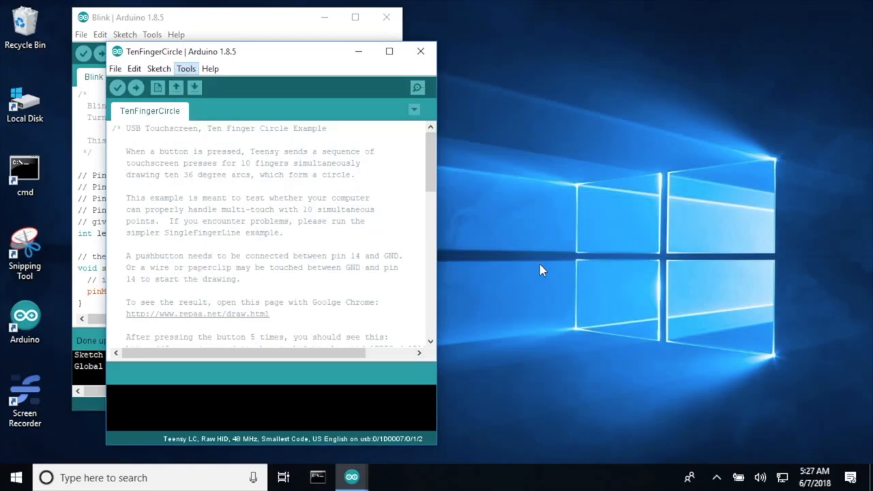
Upload TenFingerCircle to the Teensy and review the TouchscreenUSB.press call in the code.
left_click(137, 87)
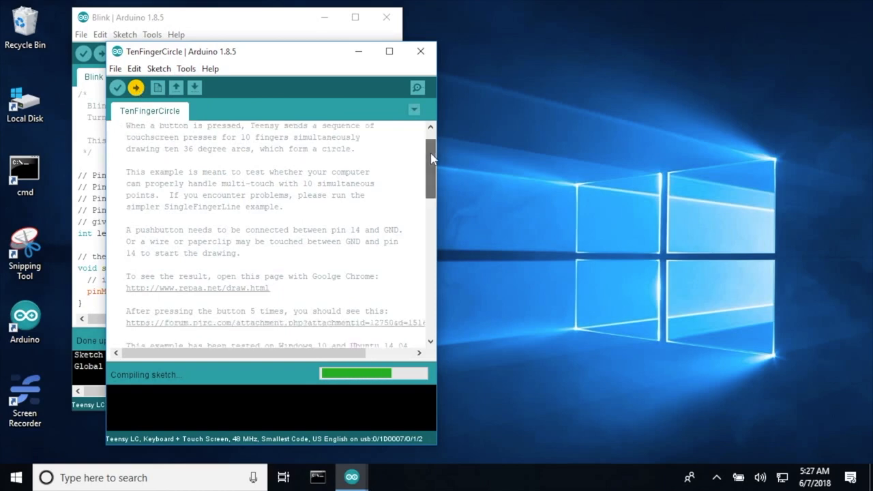
left_click_drag(429, 157, 430, 259)
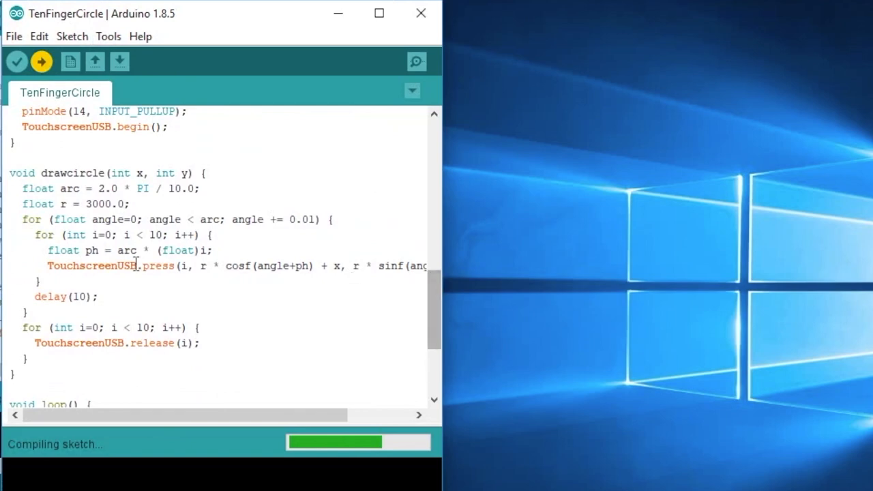
double_click(108, 266)
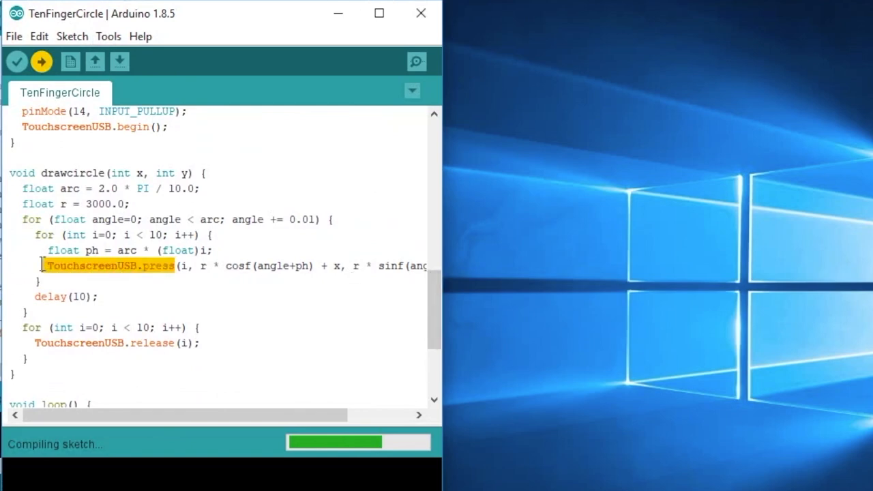
left_click(178, 266)
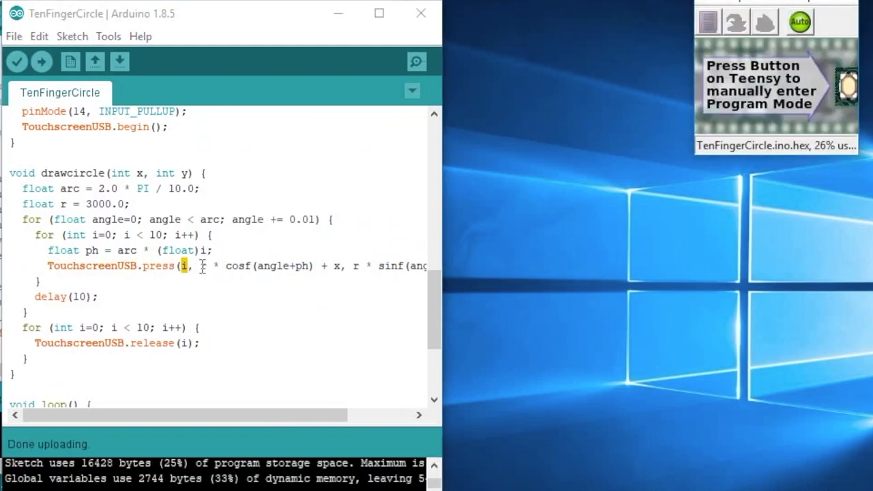
scroll("right", 3)
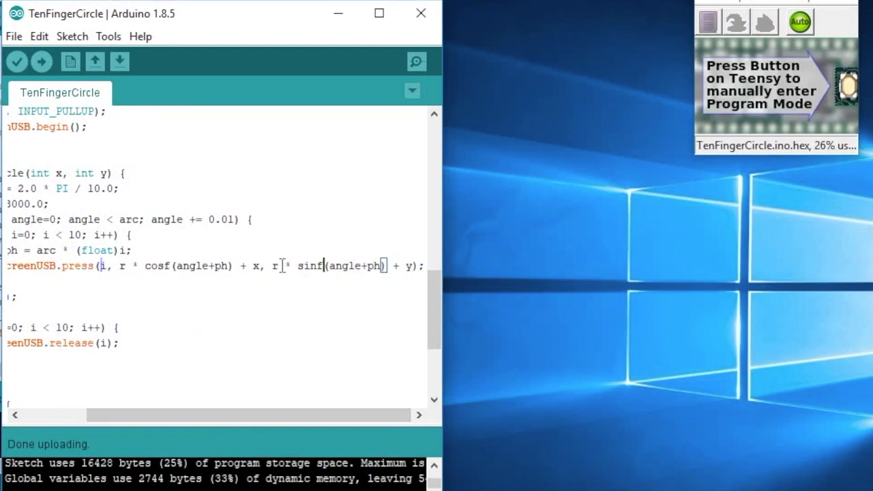
left_click_drag(145, 264, 259, 265)
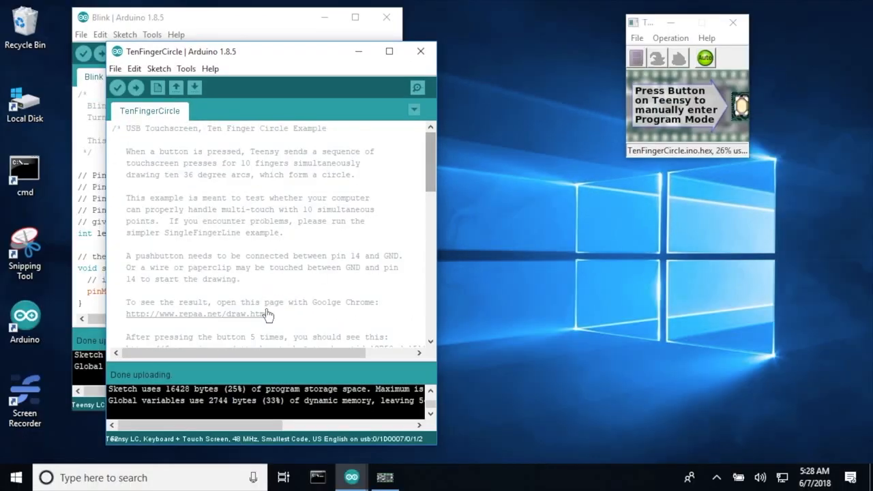
Launch the repaa.net/draw.html touchscreen test page in Chrome from the sketch comment link.
left_click(198, 314)
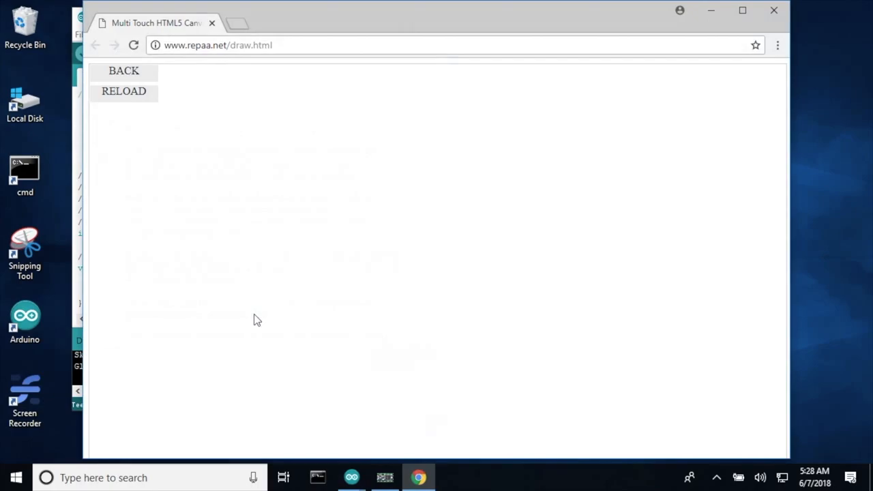